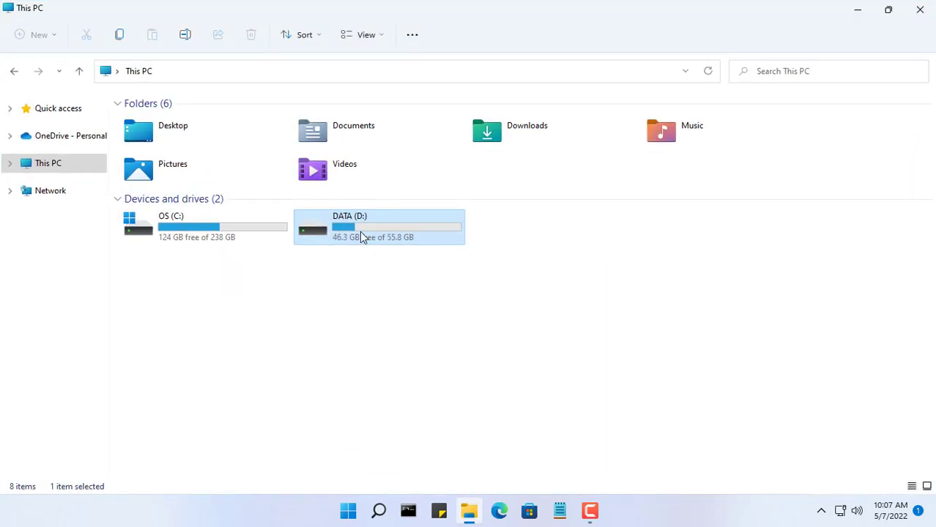
- Mount the Windows10x64 image from D:\ISO as drive E and locate install.esd in its sources folder
{"action": "double_click", "coordinate": [378, 225]}
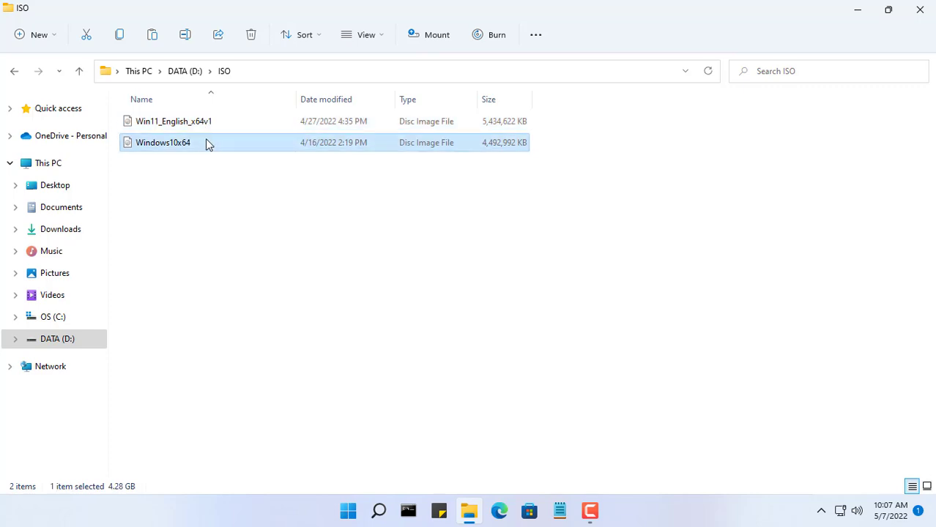
{"action": "right_click", "coordinate": [162, 142]}
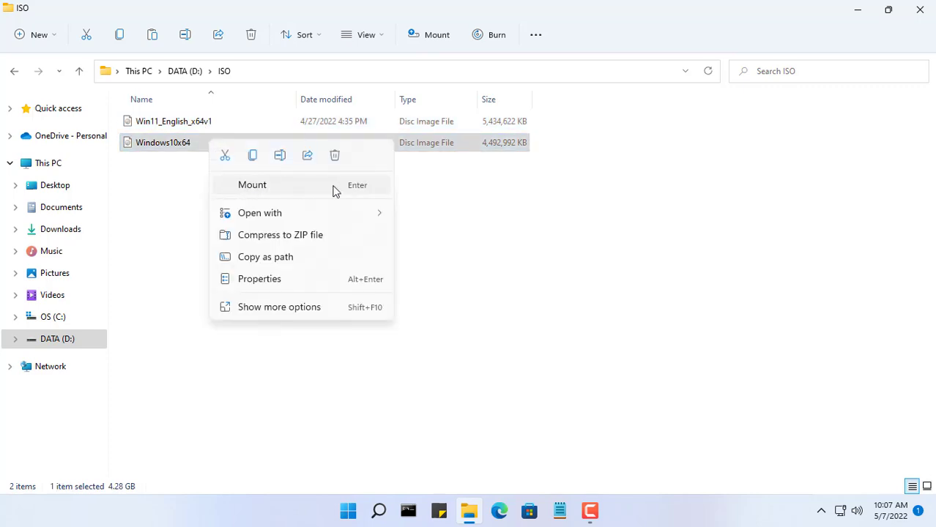
{"action": "left_click", "coordinate": [252, 185]}
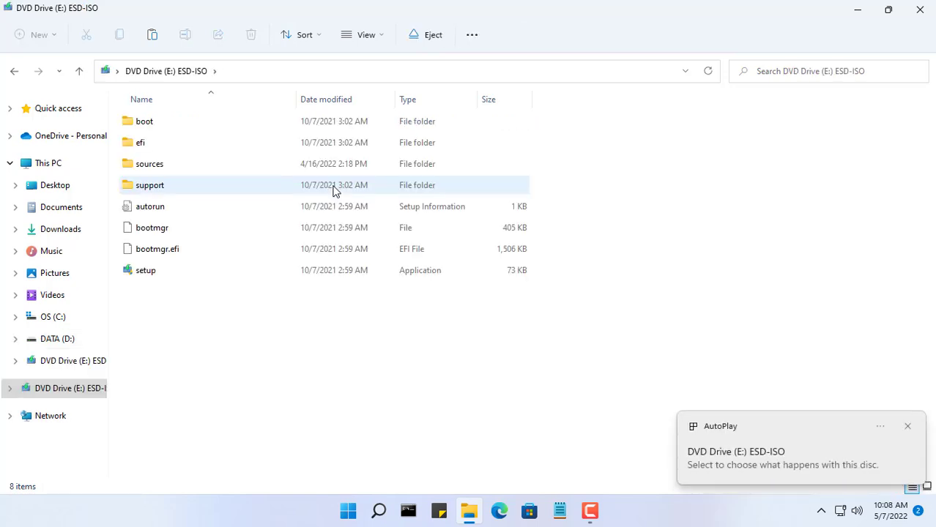
{"action": "left_click", "coordinate": [48, 162]}
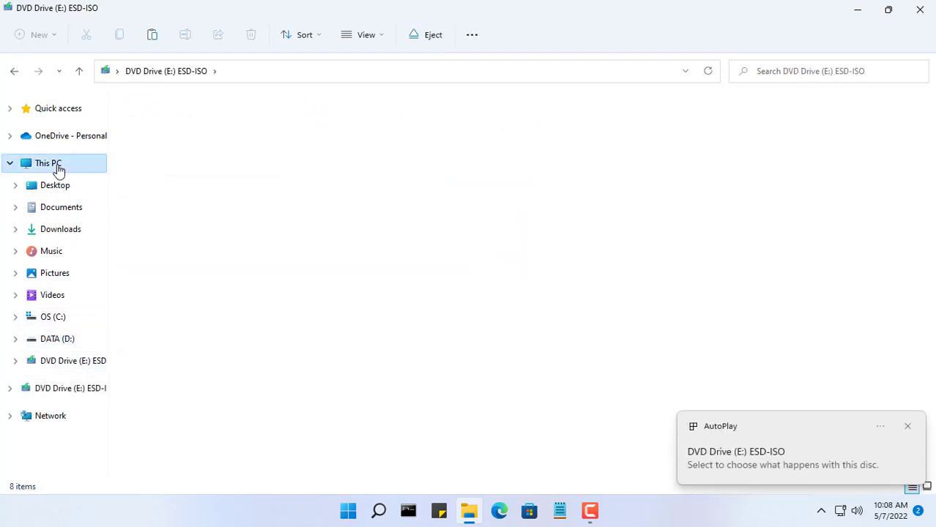
{"action": "left_click", "coordinate": [49, 163]}
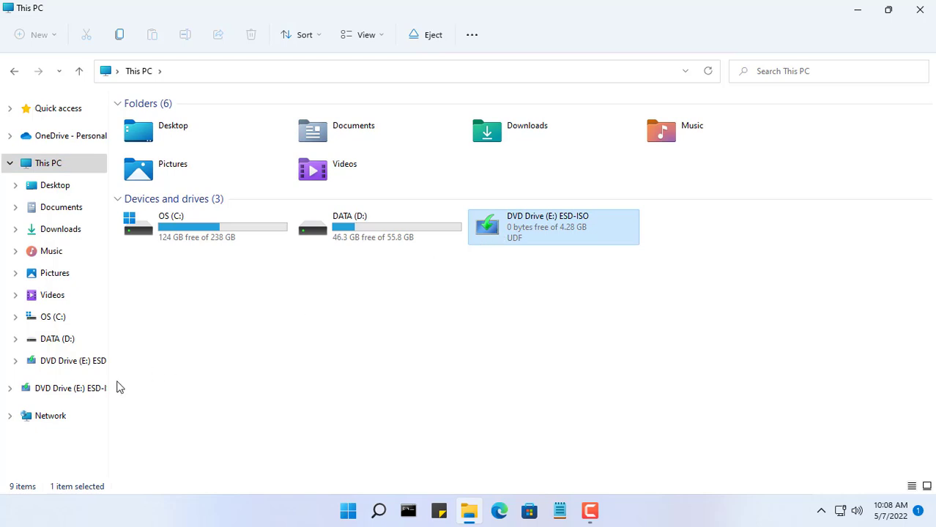
{"action": "double_click", "coordinate": [554, 226]}
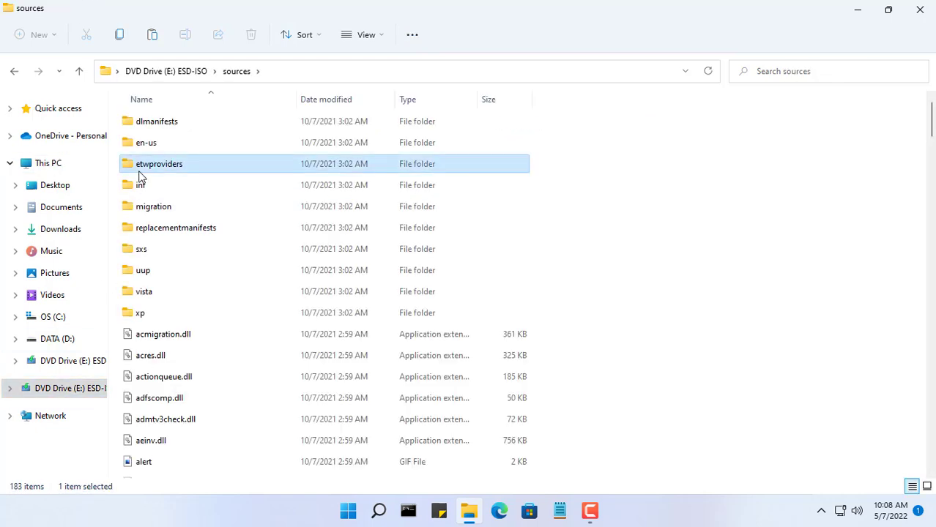
{"action": "scroll", "scroll_direction": "down", "scroll_amount": 3}
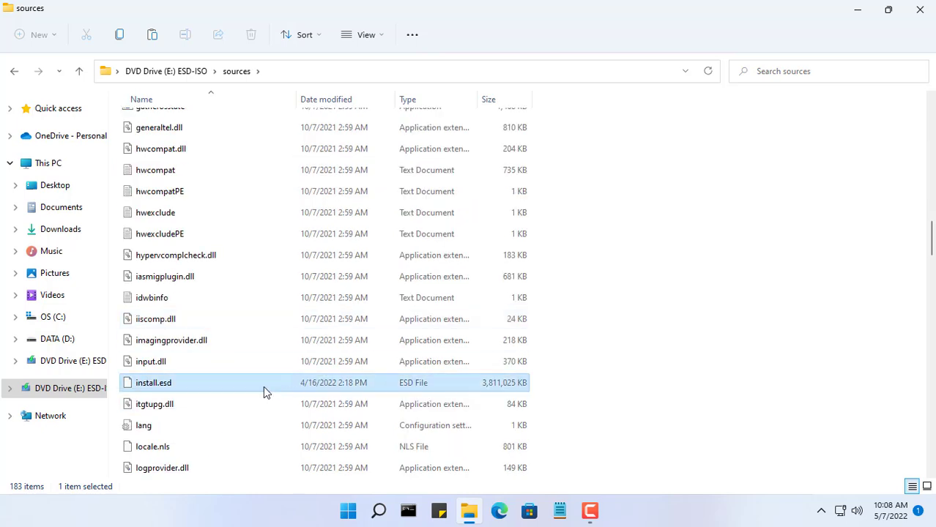
{"action": "mouse_move", "coordinate": [176, 382]}
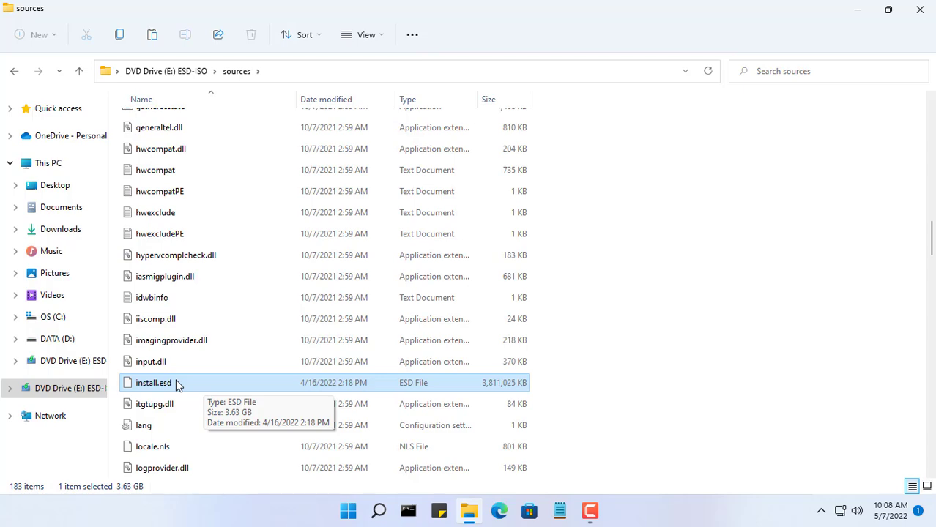
{"action": "mouse_move", "coordinate": [211, 384]}
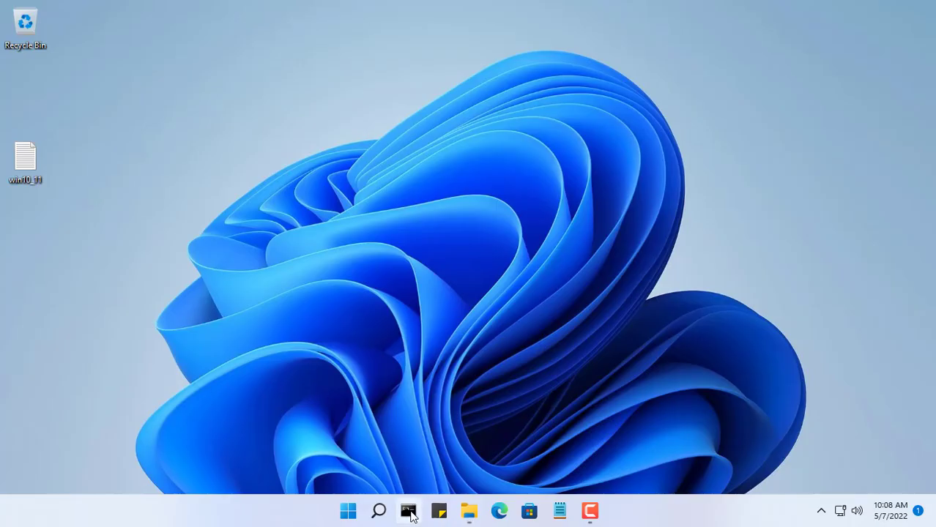
- Run Dism /Get-ImageInfo on E:\sources\install.esd from an administrator prompt to list its editions
{"action": "right_click", "coordinate": [407, 510]}
{"action": "type", "text": "Dism /Get-ImageInfo /ImageFile:<path"}
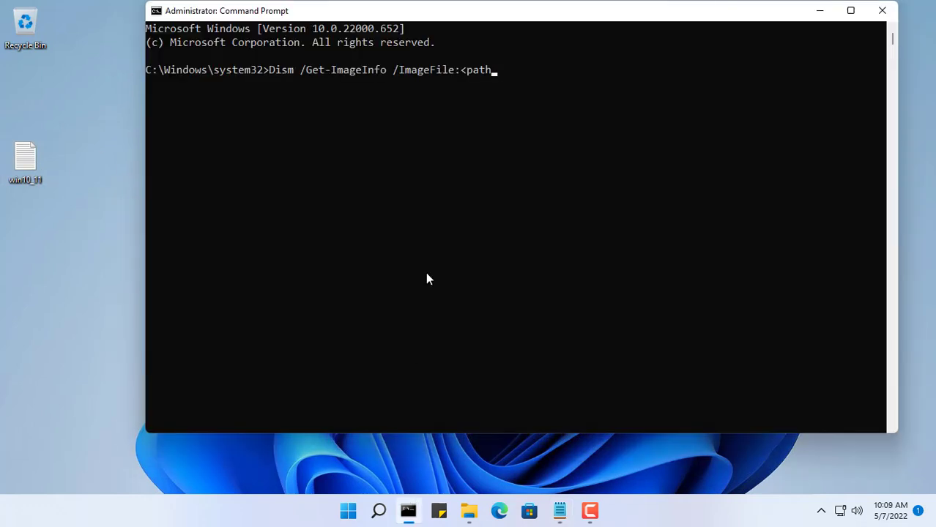
{"action": "key", "text": "BackSpace"}
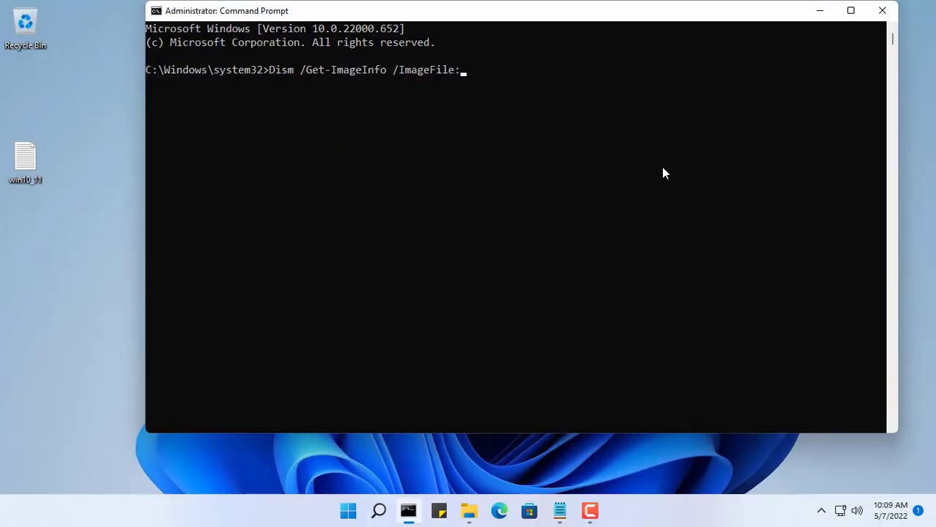
{"action": "type", "text": "E:\\sources\\"}
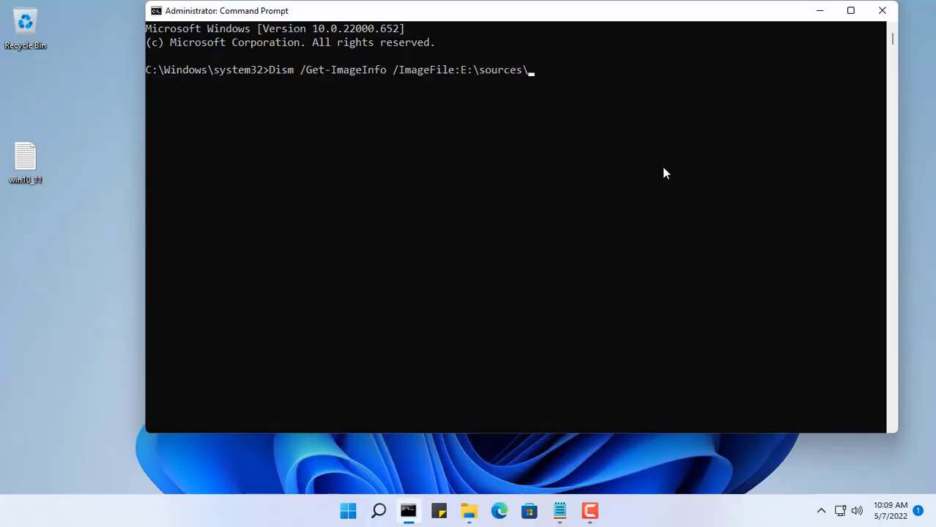
{"action": "type", "text": "inst"}
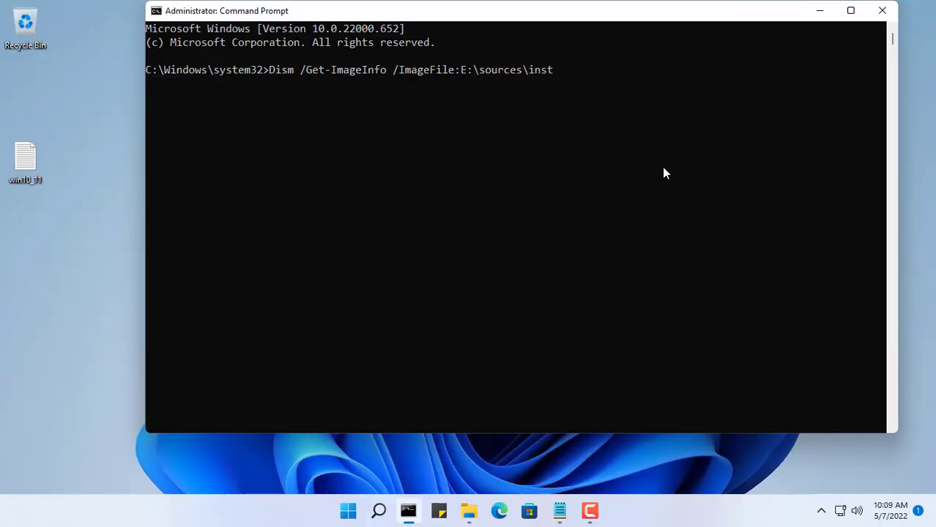
{"action": "type", "text": "all.esd"}
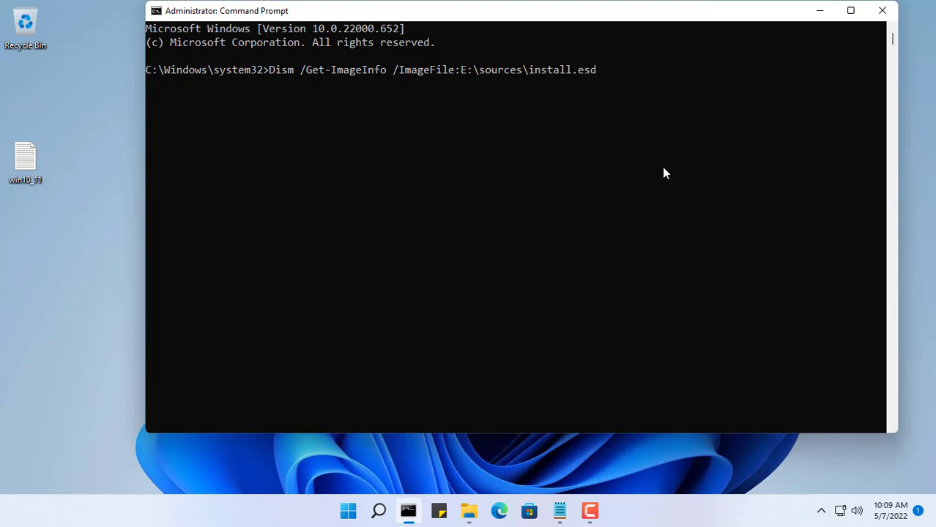
{"action": "key", "text": "enter"}
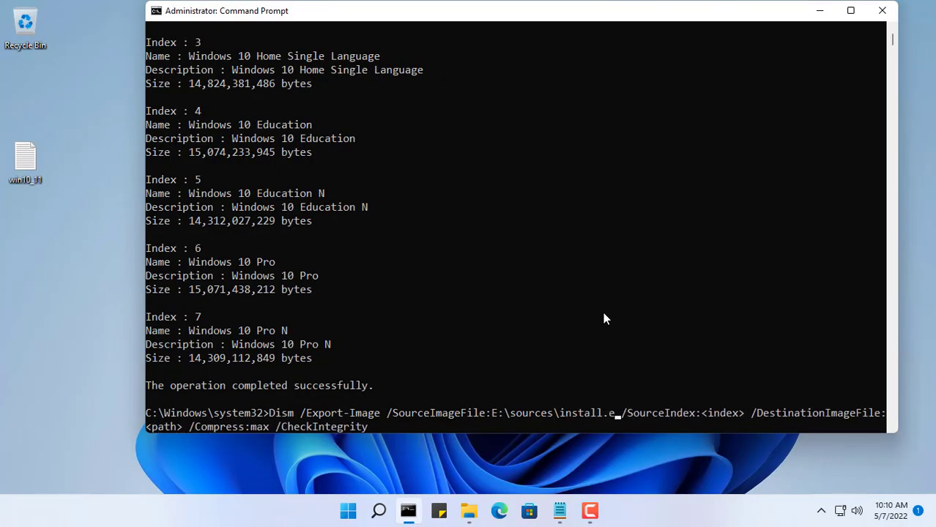
- Compose Dism /Export-Image with source E:\sources\install.esd and SourceIndex 6, destination left blank
{"action": "type", "text": "sd"}
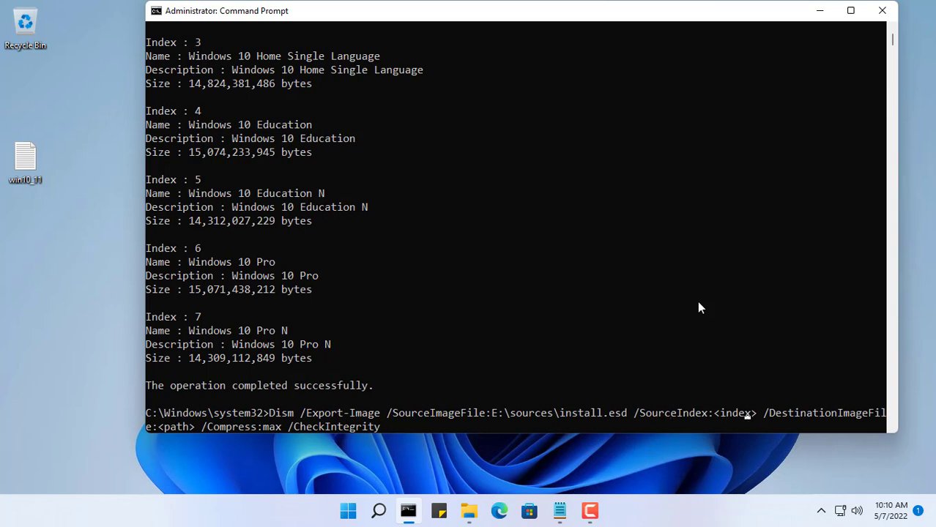
{"action": "type", "text": "6"}
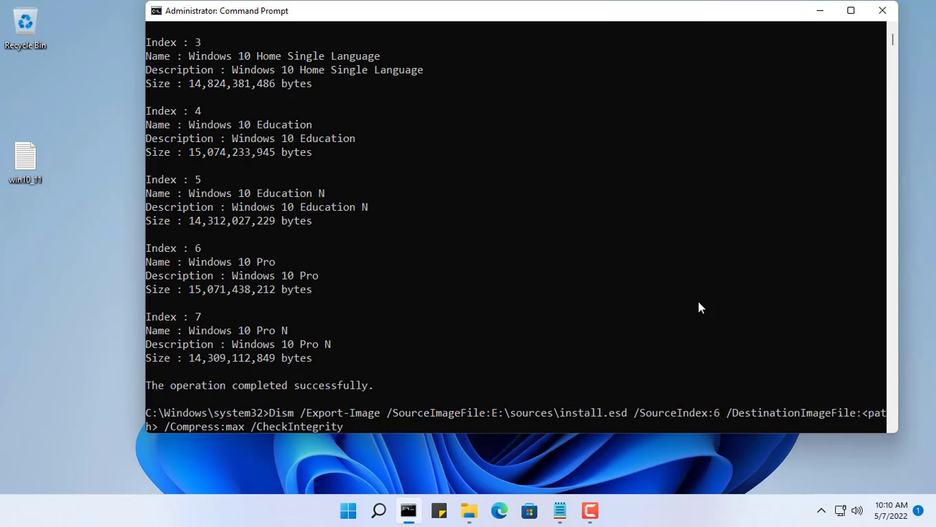
{"action": "mouse_move", "coordinate": [863, 445]}
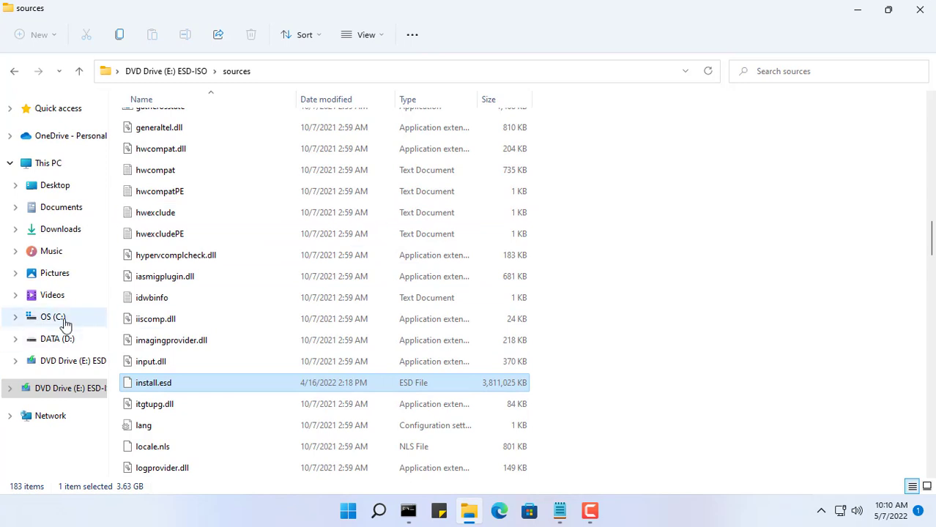
- Create a new folder named win10pro on the DATA (D:) drive
{"action": "left_click", "coordinate": [57, 339]}
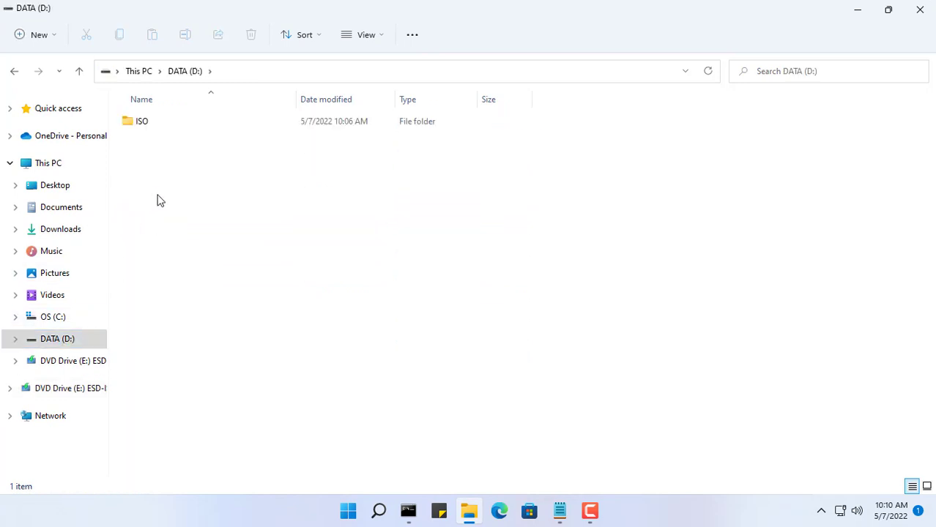
{"action": "right_click", "coordinate": [161, 201]}
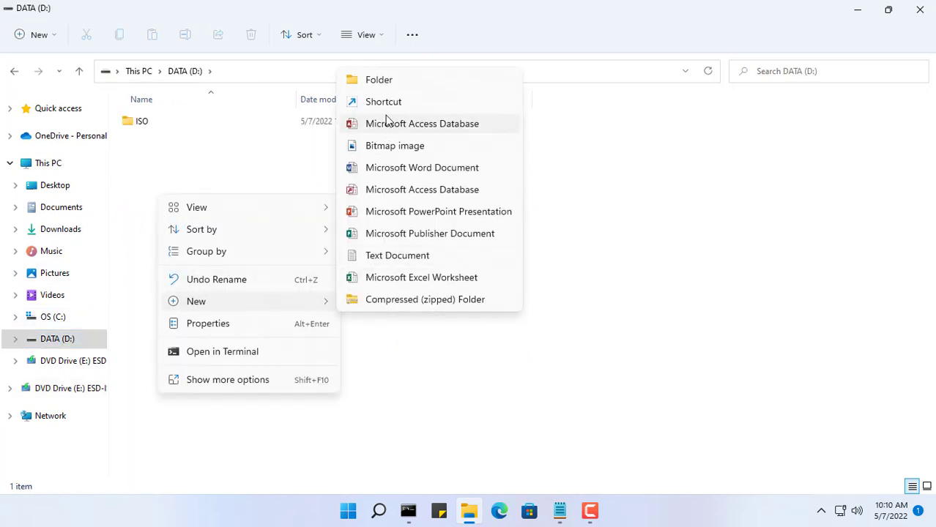
{"action": "left_click", "coordinate": [378, 79]}
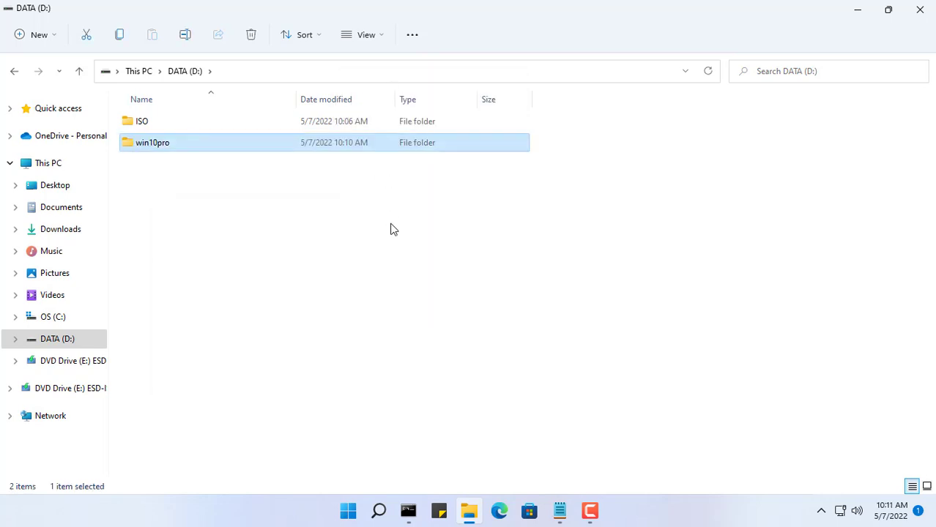
{"action": "mouse_move", "coordinate": [771, 70]}
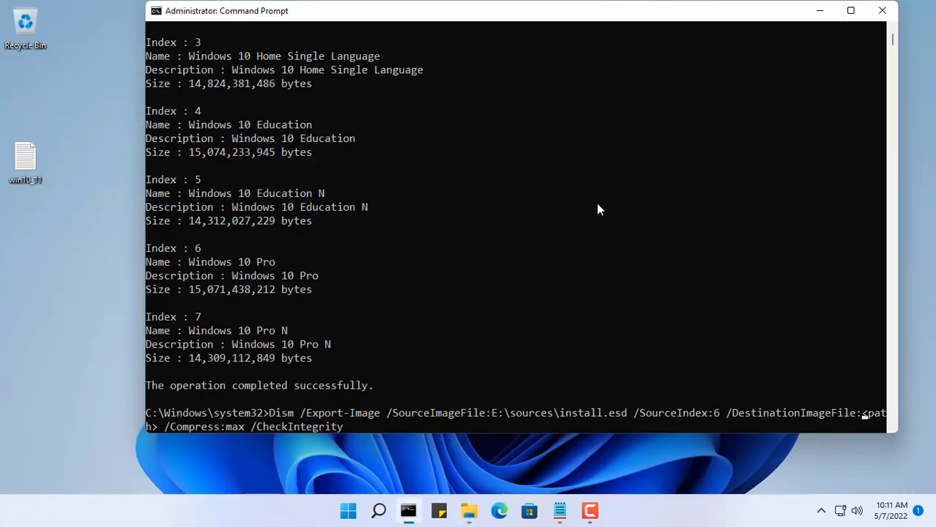
- Complete the export destination as D:\win10pro\install.wim for the Windows 10 Pro image
{"action": "left_click", "coordinate": [469, 511]}
{"action": "type", "text": "D:\\win10pro\\"}
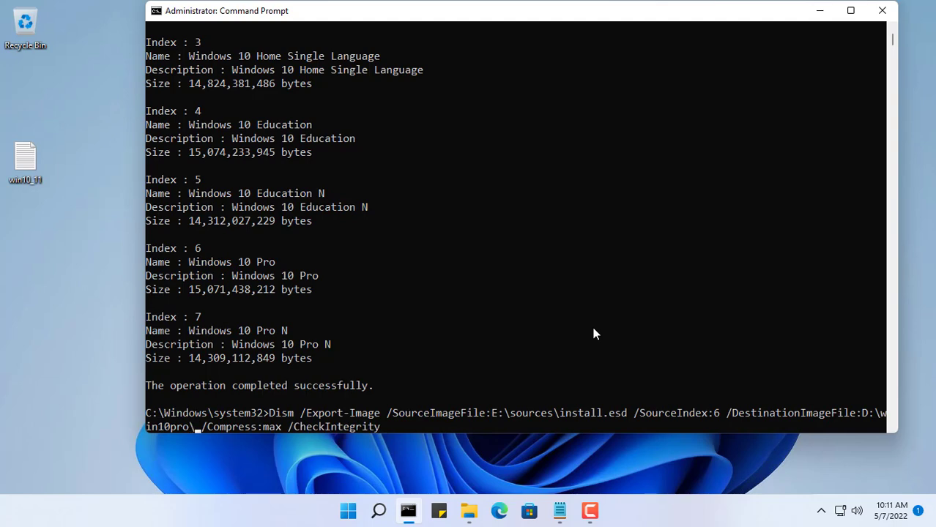
{"action": "type", "text": "install.wim"}
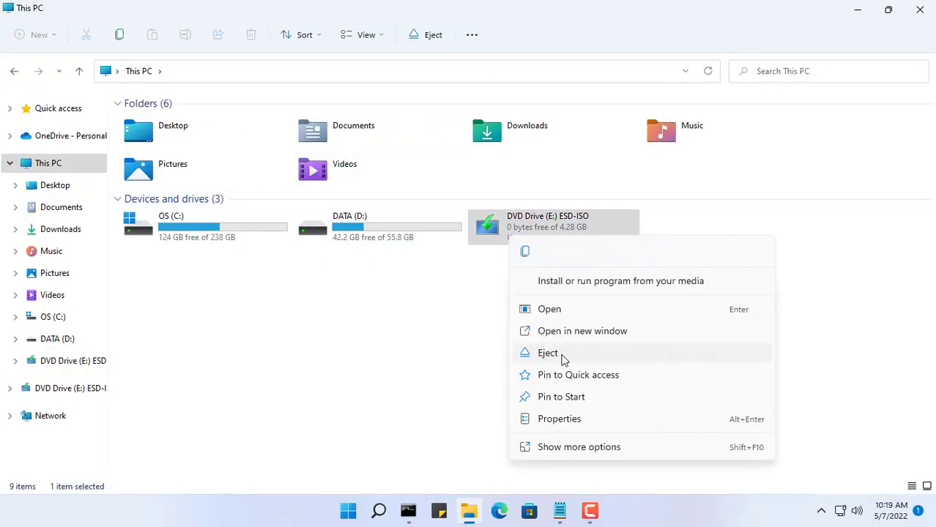
- Eject the Windows 10 disc image and mount Win11_English_x64v1.iso from D:\ISO as drive E
{"action": "left_click", "coordinate": [548, 351]}
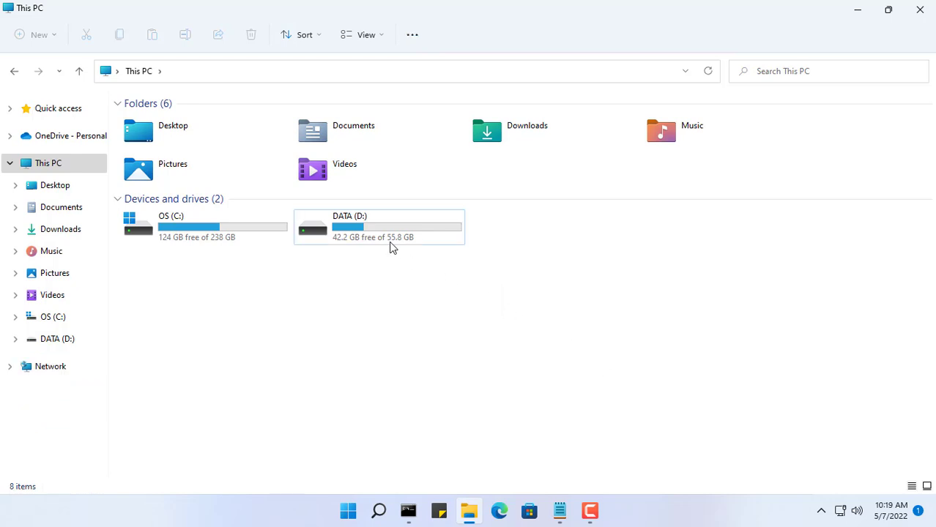
{"action": "double_click", "coordinate": [378, 226]}
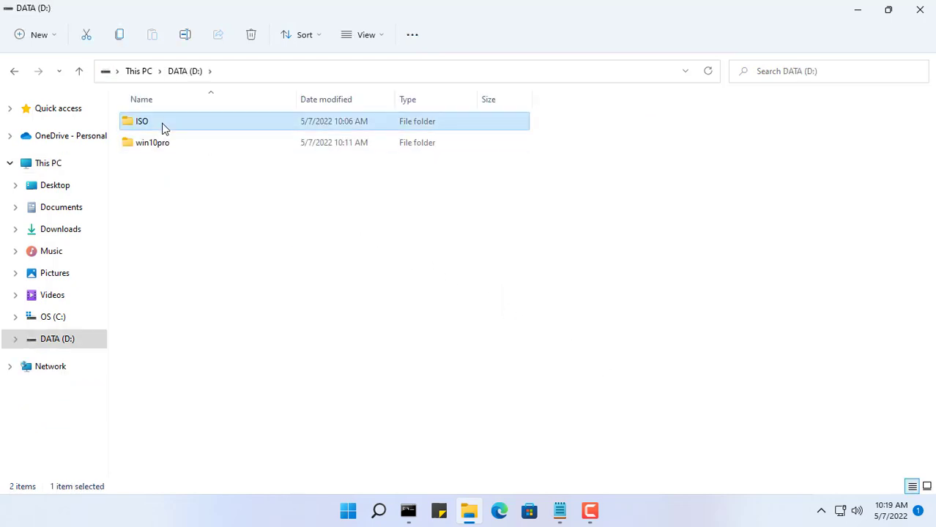
{"action": "right_click", "coordinate": [169, 120]}
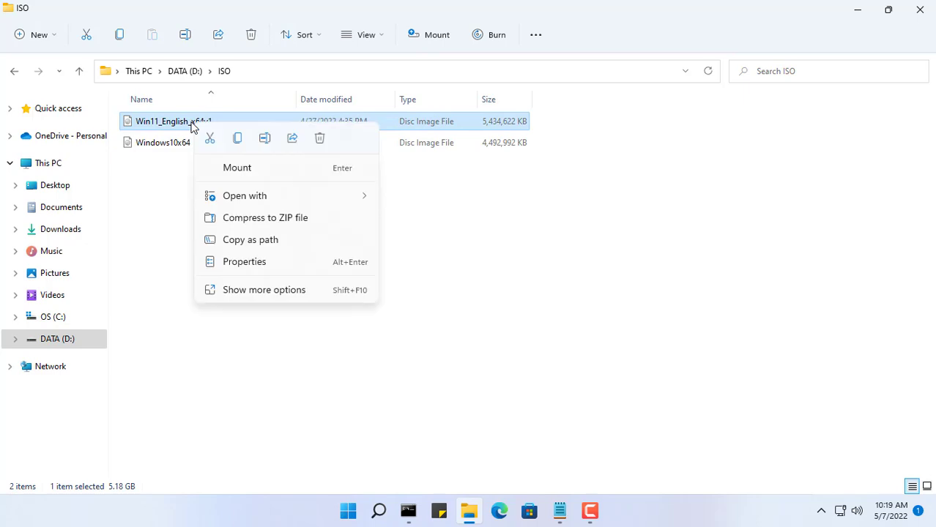
{"action": "left_click", "coordinate": [237, 167]}
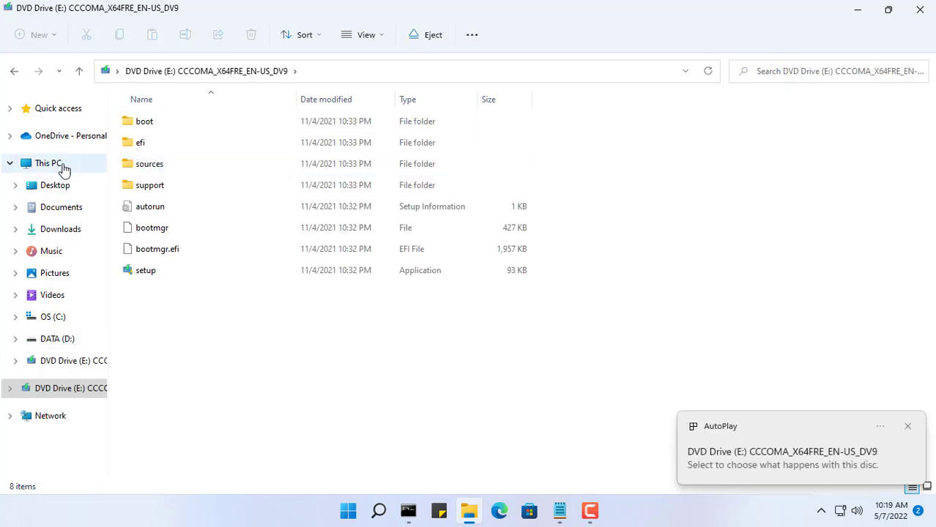
{"action": "left_click", "coordinate": [49, 163]}
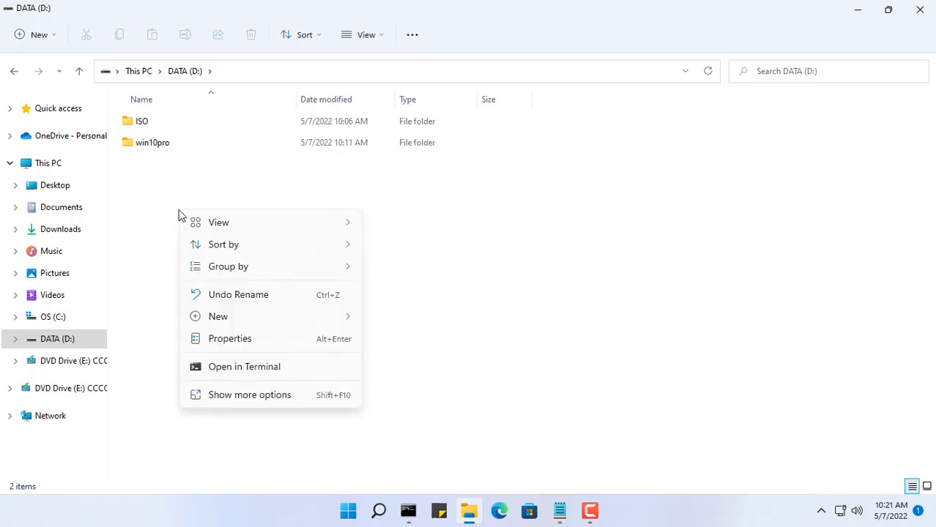
- Create a new folder named win11pro on the DATA (D:) drive
{"action": "left_click", "coordinate": [217, 316]}
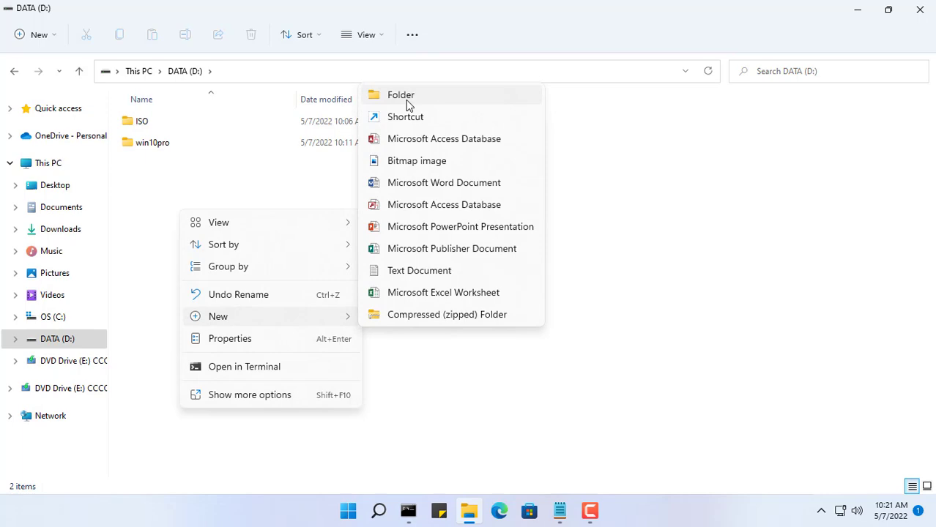
{"action": "left_click", "coordinate": [401, 94]}
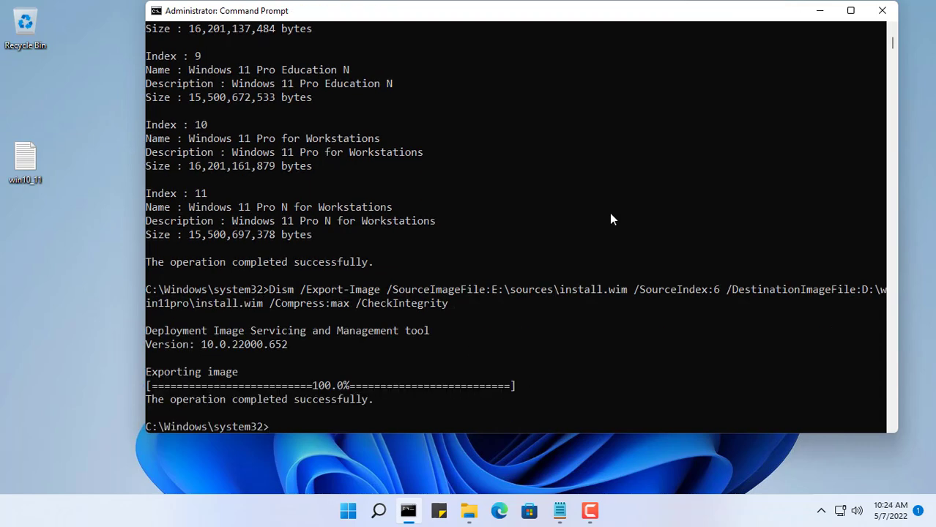
- Verify with Dism /Get-ImageInfo that D:\win10pro\install.wim and D:\win11pro\install.wim each hold one Pro edition
{"action": "left_click", "coordinate": [469, 511]}
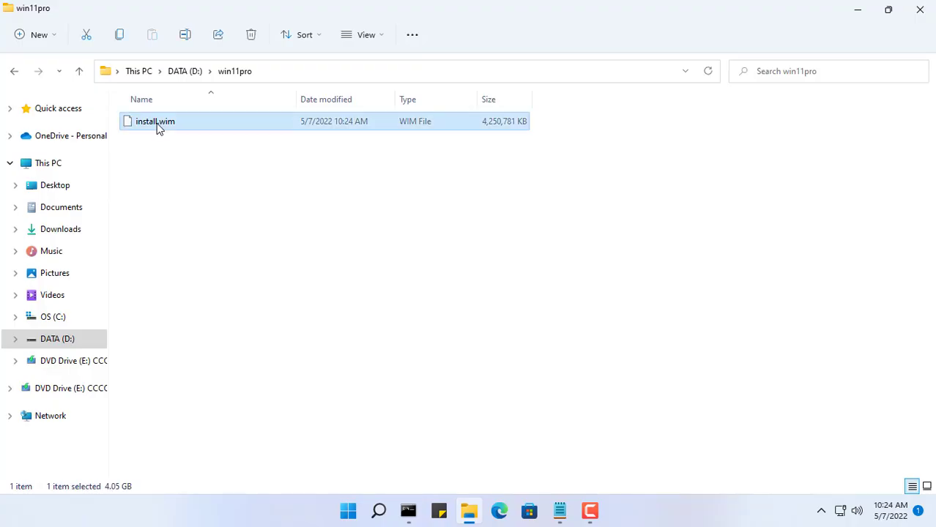
{"action": "left_click", "coordinate": [184, 70]}
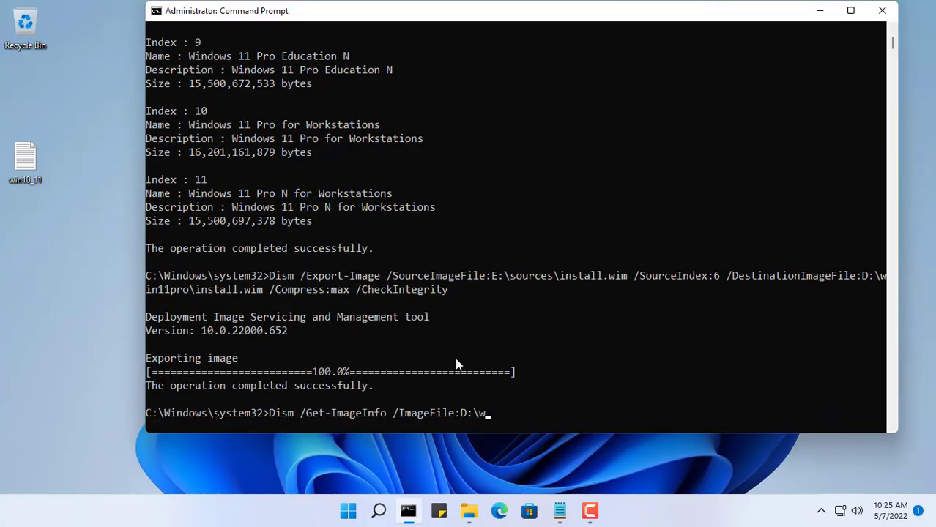
{"action": "type", "text": "in10pro\\ins"}
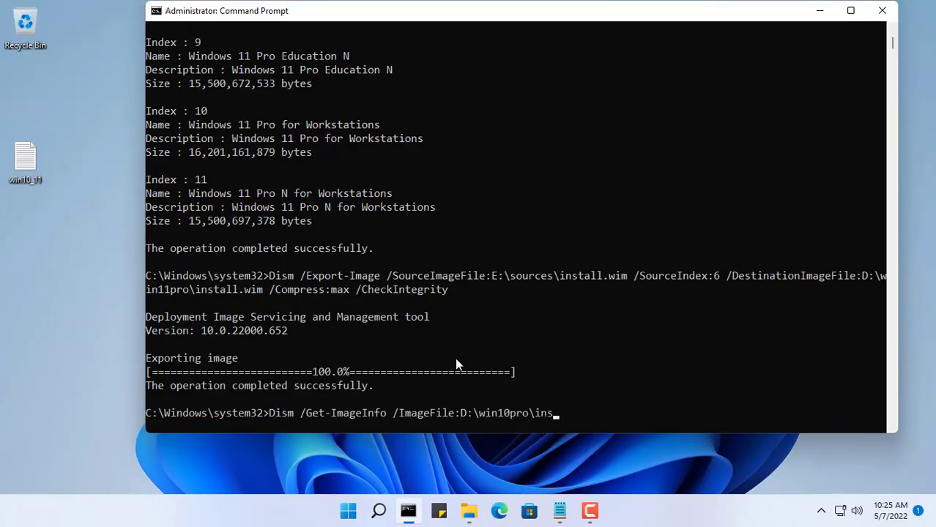
{"action": "type", "text": "tall.wim"}
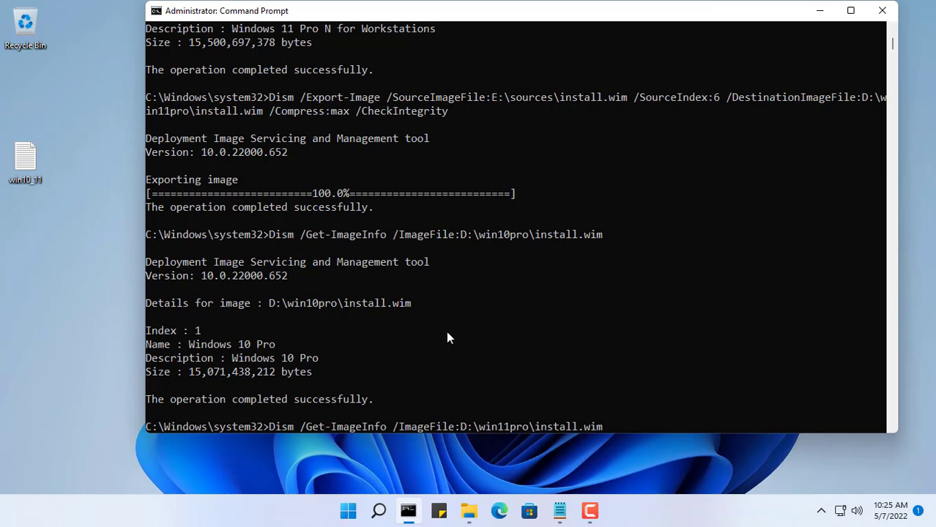
{"action": "mouse_move", "coordinate": [471, 325]}
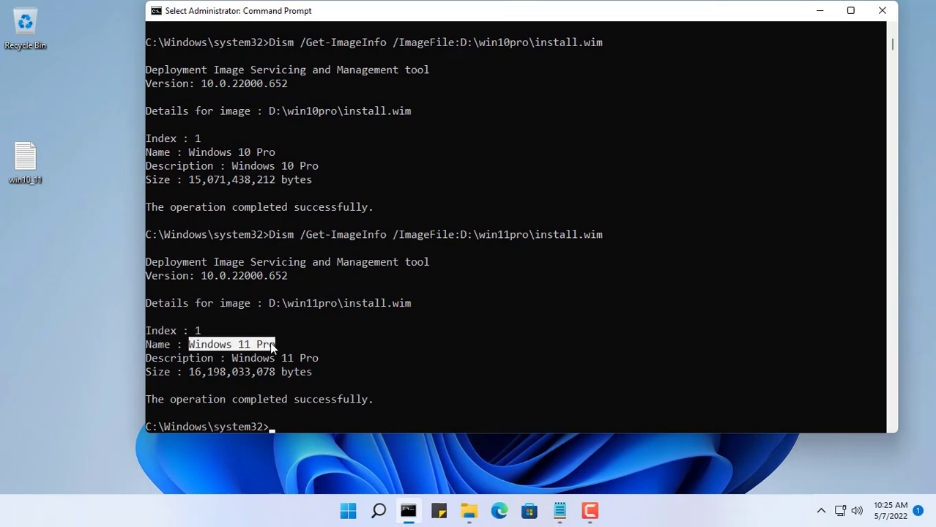
- Export index 1 of D:\win10pro\install.wim into D:\win11pro\install.wim to combine both editions
{"action": "type", "text": "Dism /Export-Image /SourceImageFile:E:\\sources\\install.wim /SourceIndex:6 /DestinationImageFile:D:\\win11pro\\install.wim /Compress:max /CheckIntegrity"}
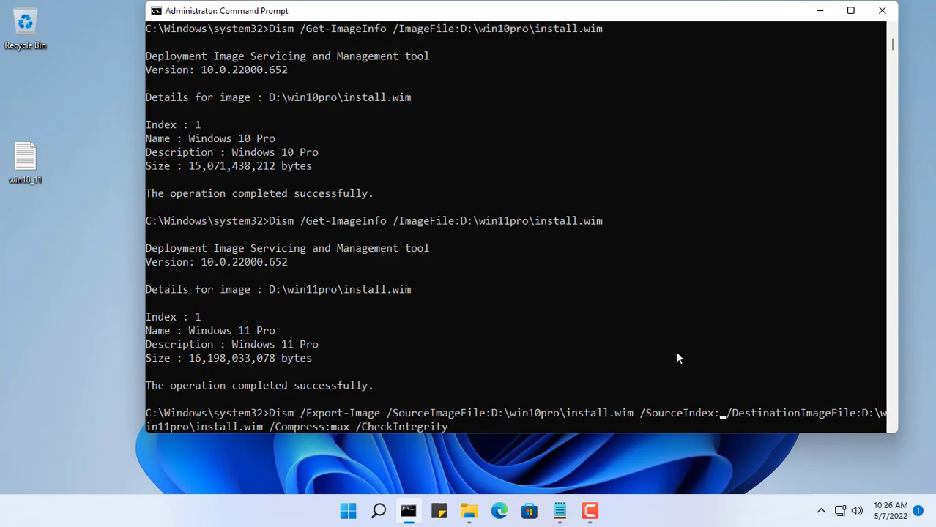
{"action": "type", "text": "1"}
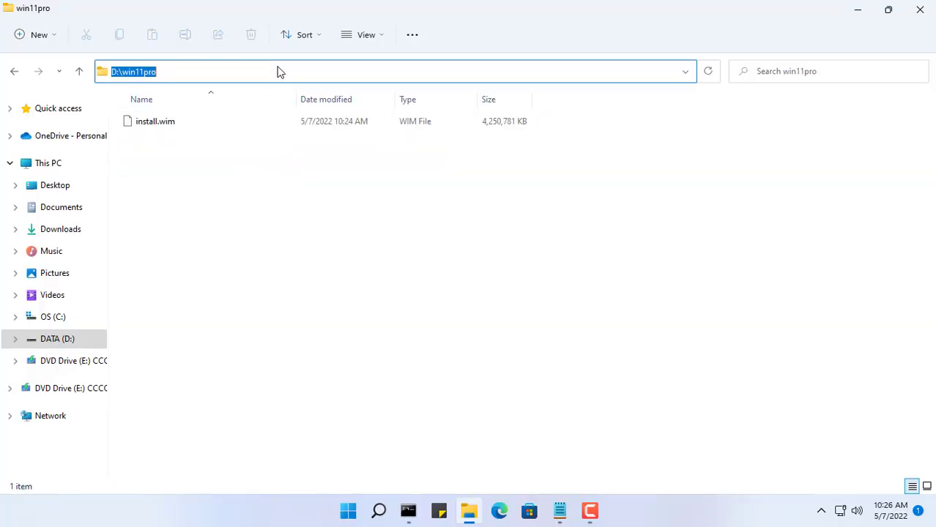
- Check in D:\win11pro that install.wim's properties show about 7.67 GB, then visit the AnyBurn site
{"action": "left_click", "coordinate": [407, 511]}
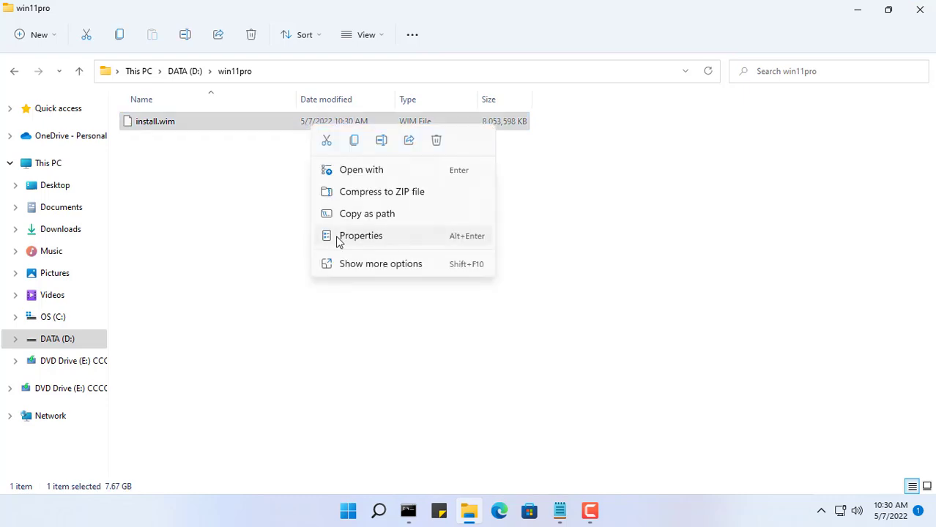
{"action": "left_click", "coordinate": [360, 234]}
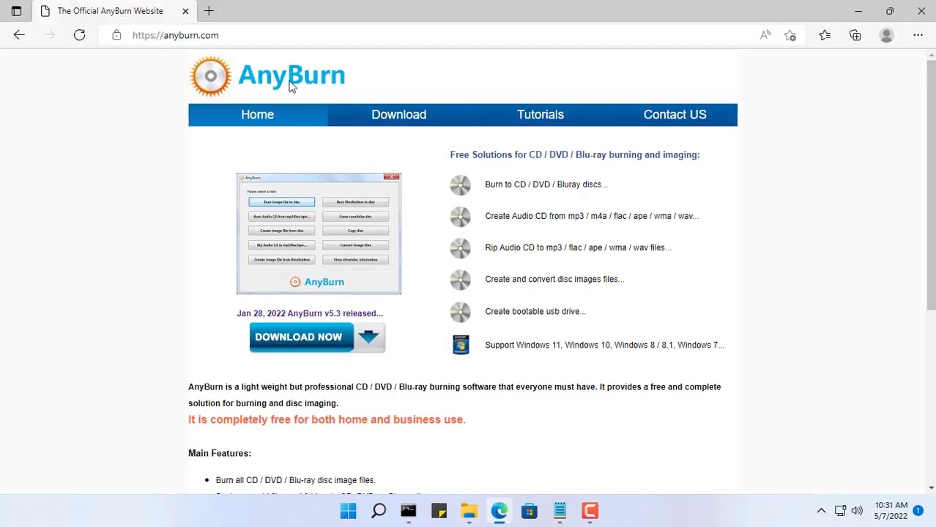
{"action": "mouse_move", "coordinate": [398, 114]}
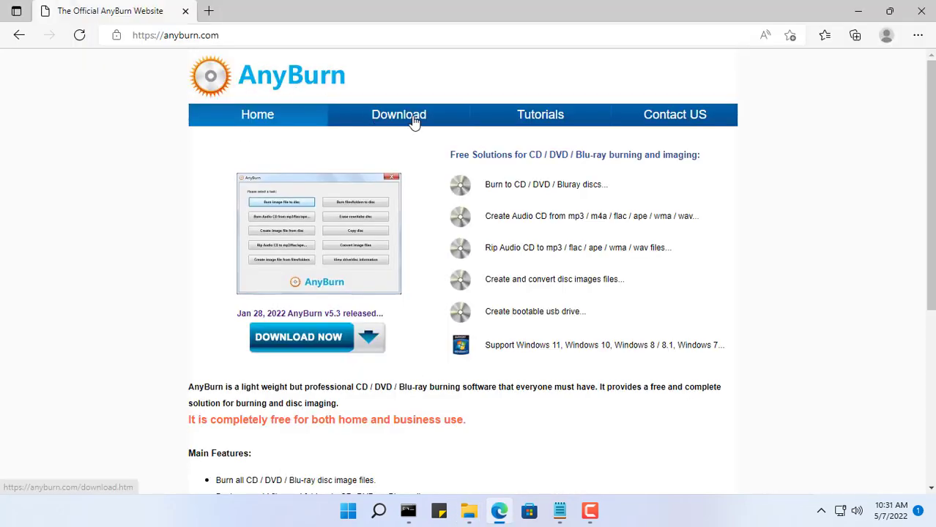
{"action": "left_click", "coordinate": [399, 114]}
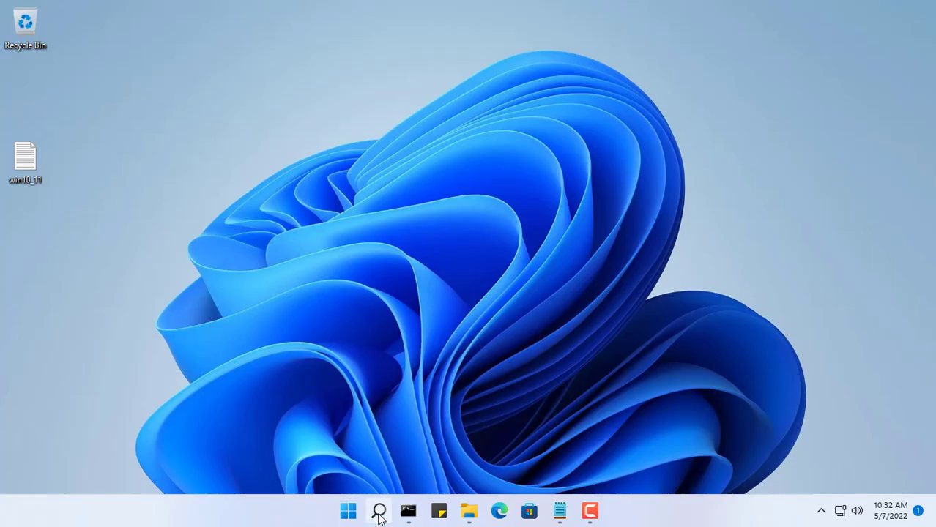
- Load D:\ISO\Win11_English_x64v1.iso in AnyBurn's Edit image file task to list its contents
{"action": "type", "text": "a"}
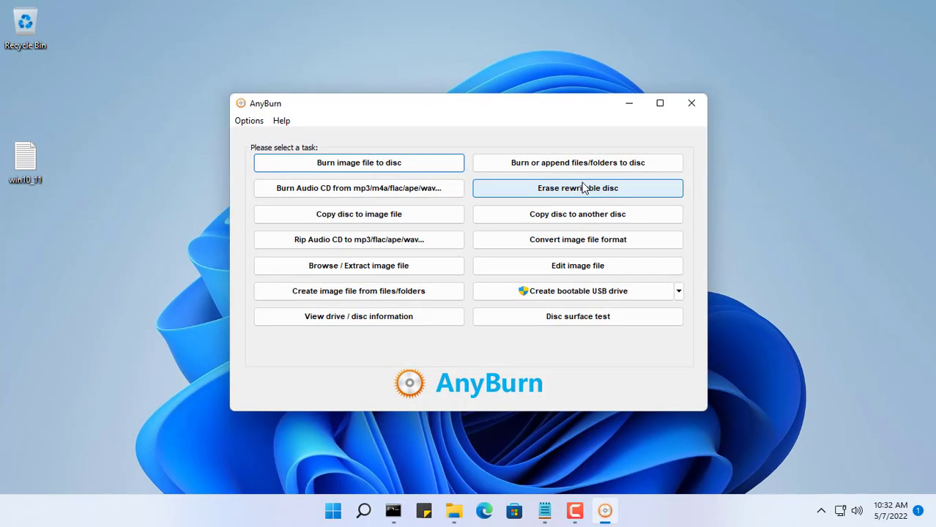
{"action": "left_click", "coordinate": [577, 266]}
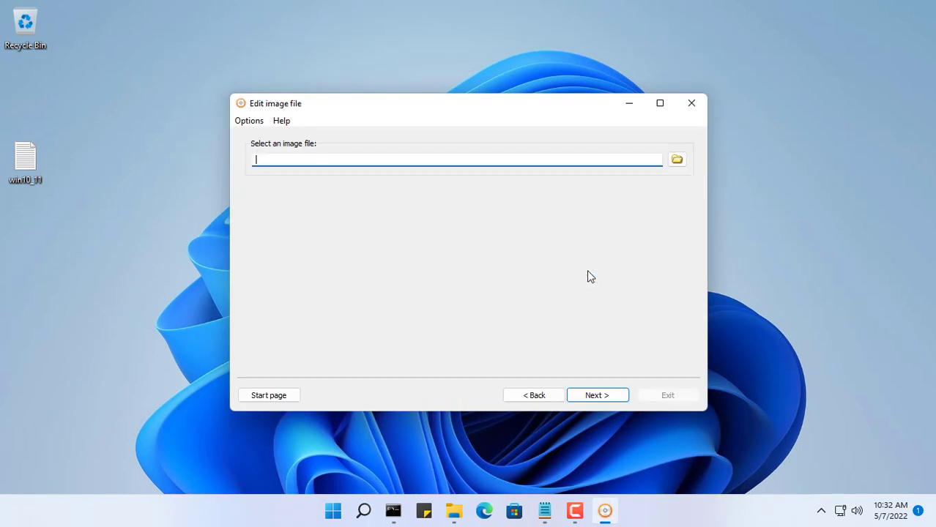
{"action": "left_click", "coordinate": [676, 159]}
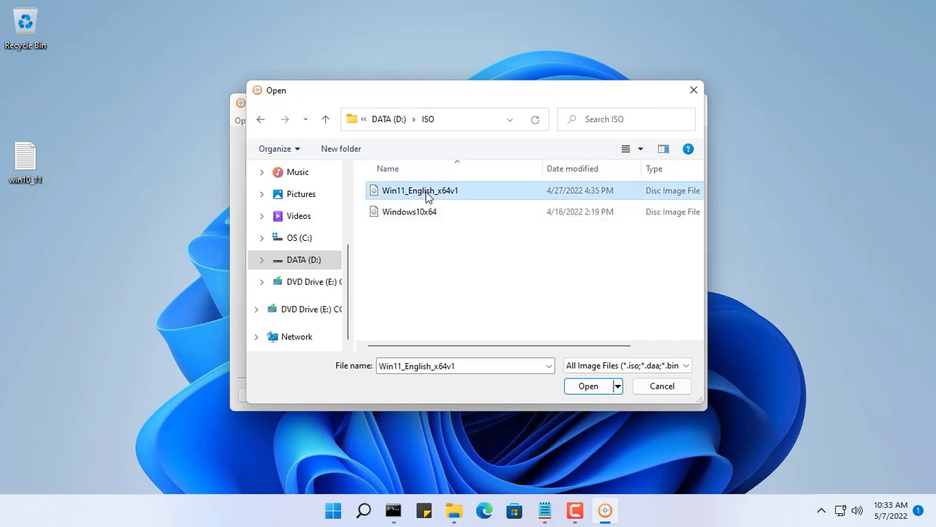
{"action": "left_click", "coordinate": [589, 386]}
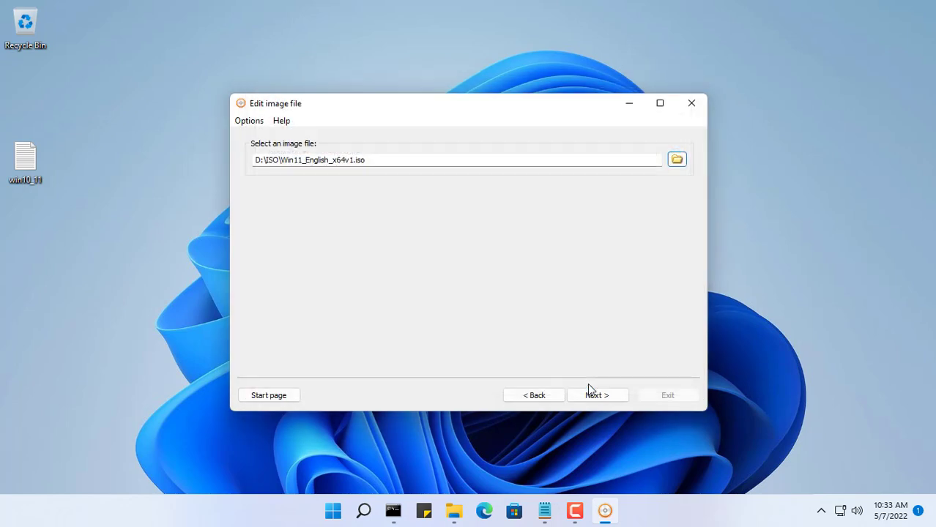
{"action": "left_click", "coordinate": [598, 395]}
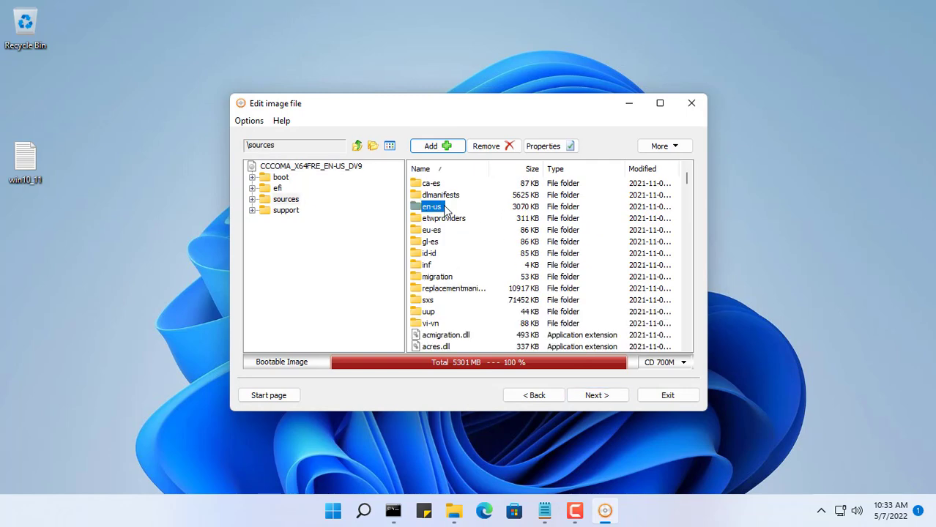
- Swap the sources install.wim for the combined one from win11pro, total size 8547 MB
{"action": "left_click", "coordinate": [486, 146]}
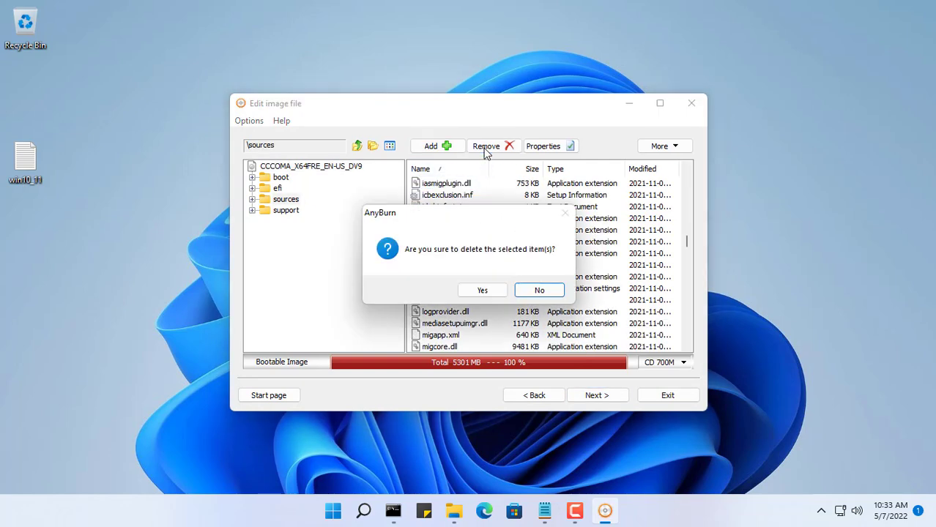
{"action": "left_click", "coordinate": [482, 290]}
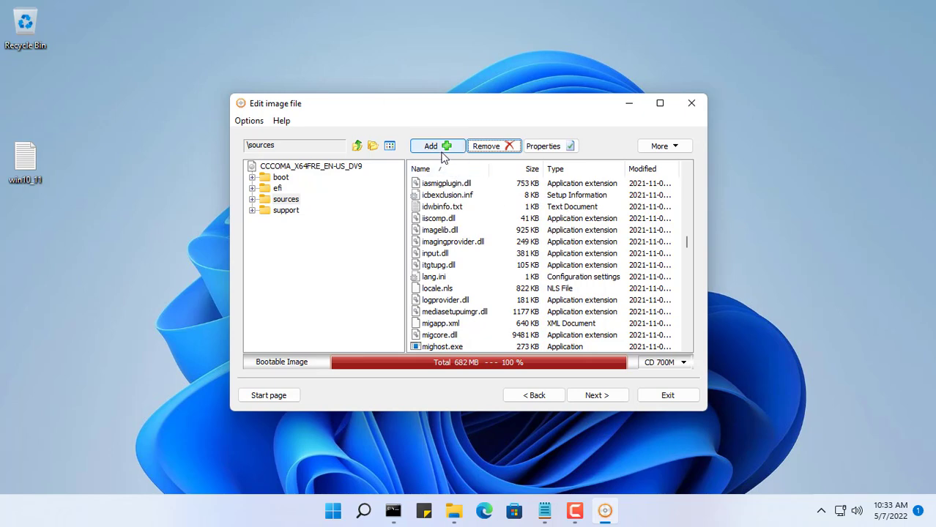
{"action": "left_click", "coordinate": [431, 146]}
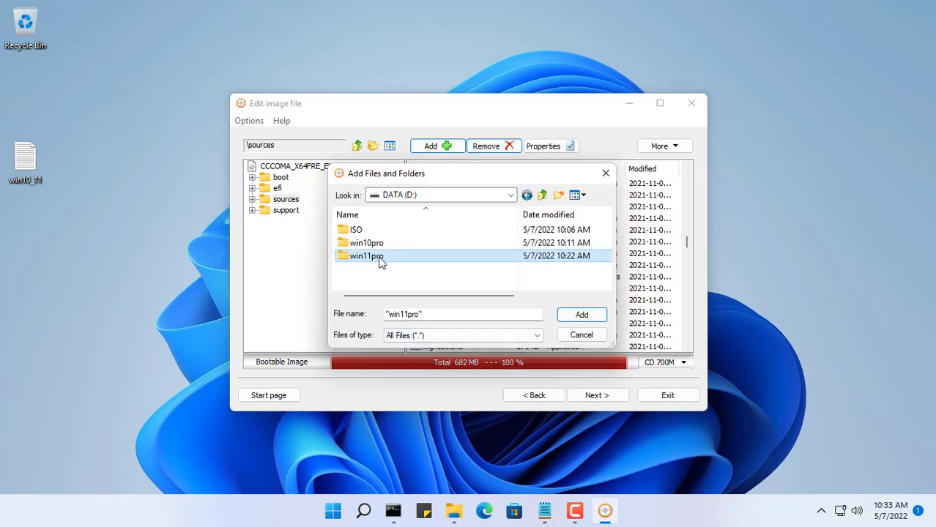
{"action": "double_click", "coordinate": [366, 255]}
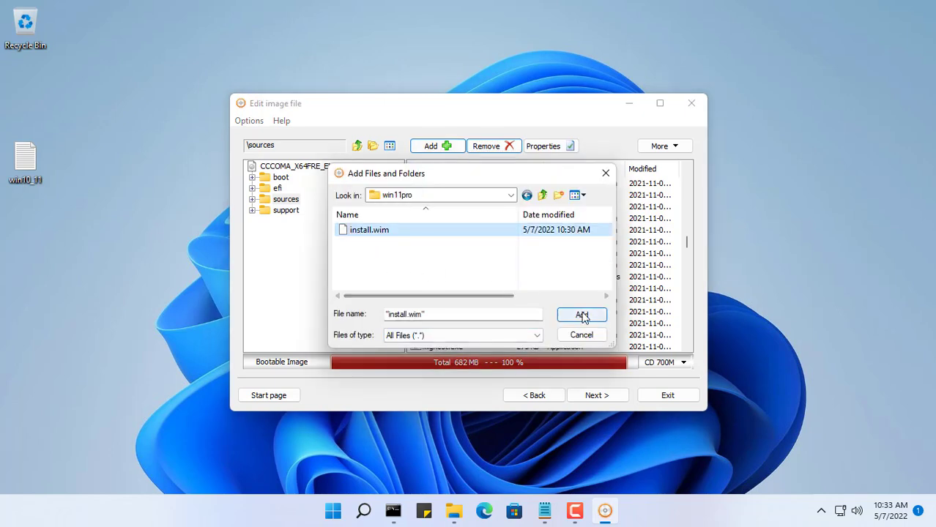
{"action": "left_click", "coordinate": [582, 314]}
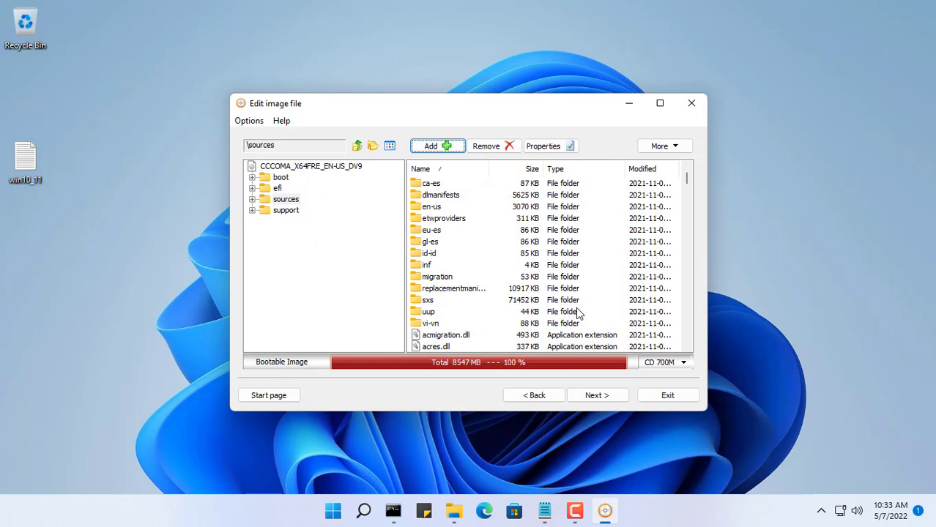
{"action": "left_click", "coordinate": [596, 396]}
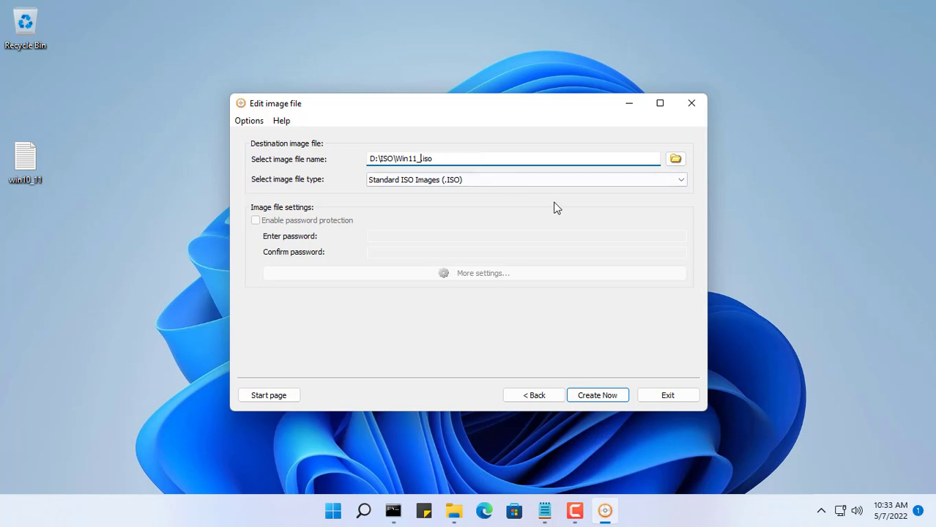
- Name the output D:\ISO\Win11_10_pro.iso, build it, and exit once creation completes
{"action": "type", "text": "10"}
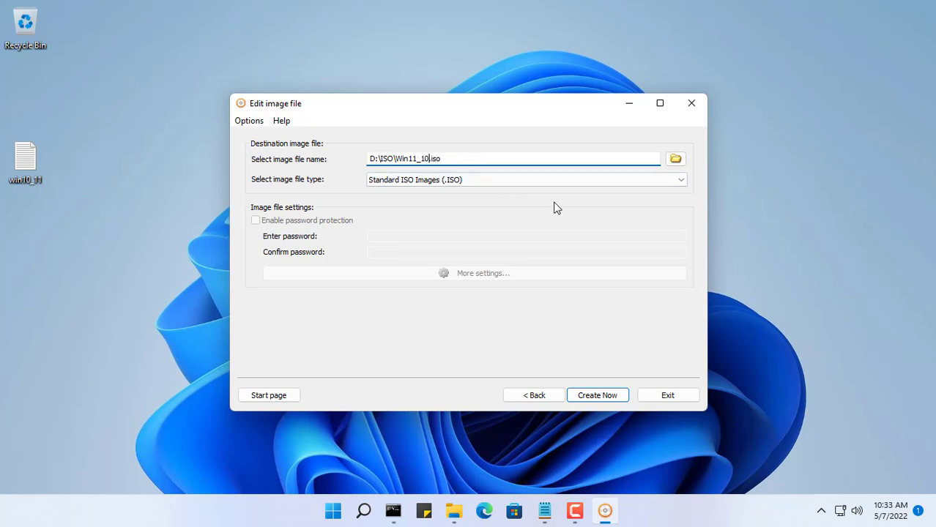
{"action": "type", "text": "_pro"}
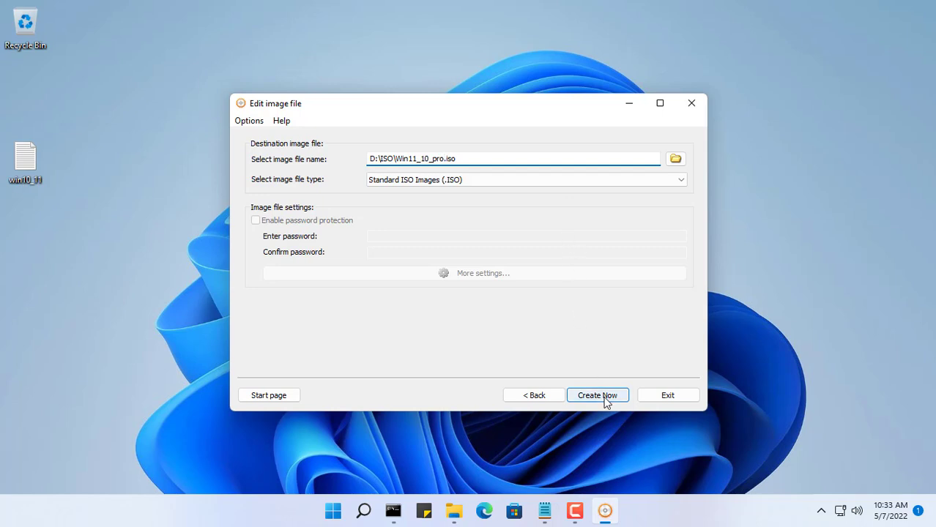
{"action": "left_click", "coordinate": [597, 396]}
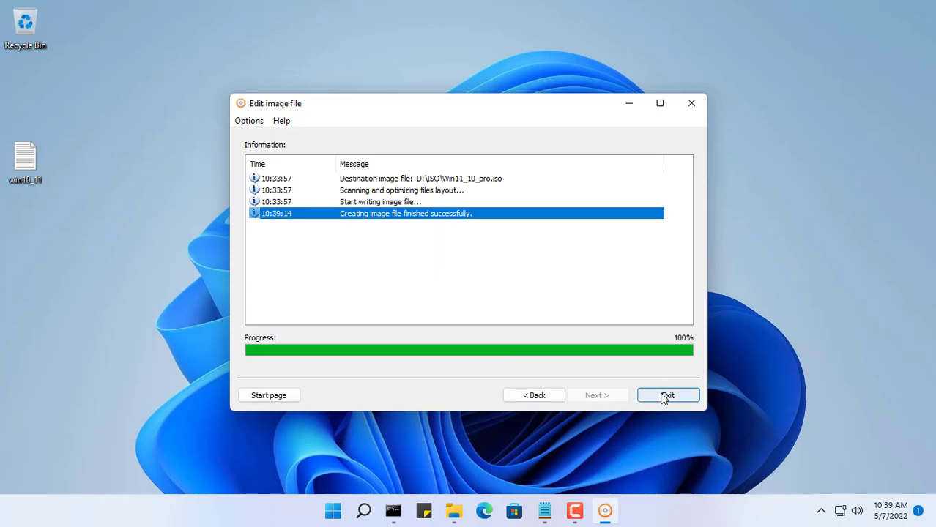
{"action": "left_click", "coordinate": [668, 395]}
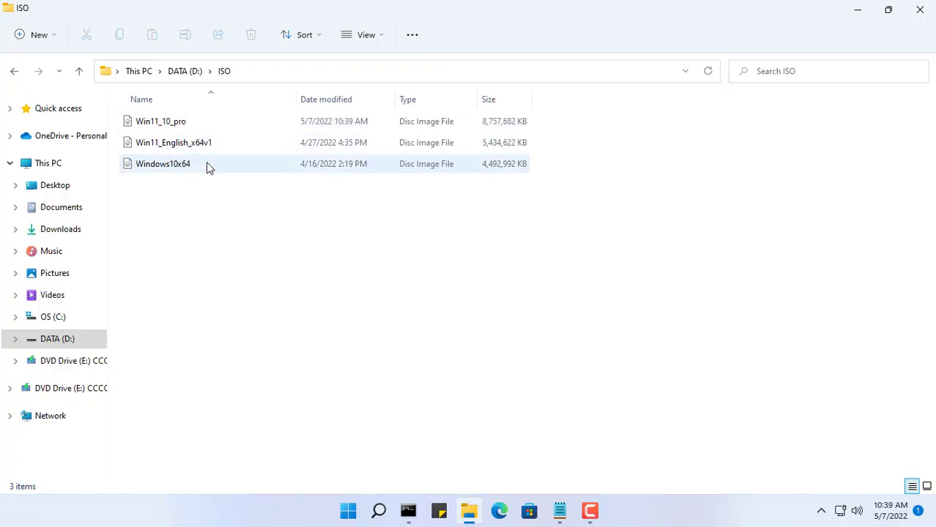
- Confirm Win11_10_pro is listed in D:\ISO as an 8.7 GB Disc Image File
{"action": "left_click", "coordinate": [161, 120]}
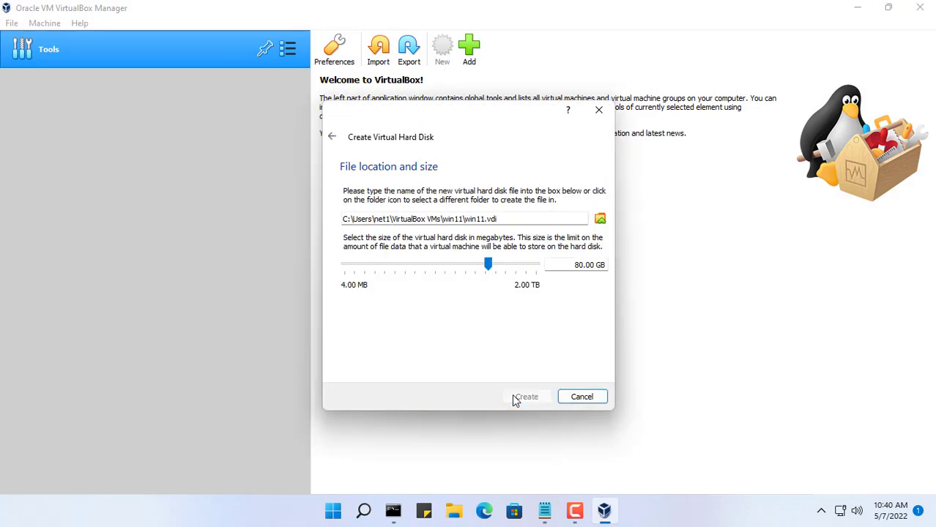
- Create the 80 GB win11.vdi and attach Win11_10_pro.iso as the optical drive
{"action": "left_click", "coordinate": [526, 396]}
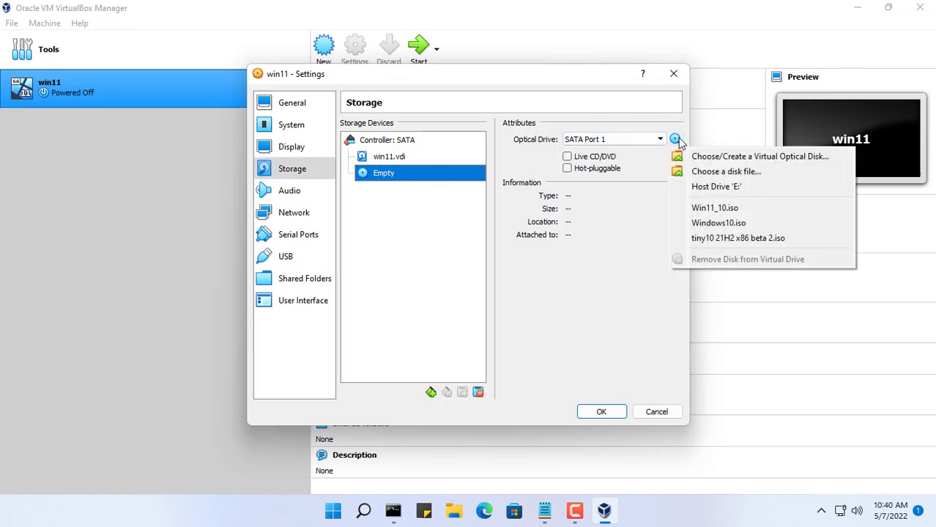
{"action": "left_click", "coordinate": [727, 171]}
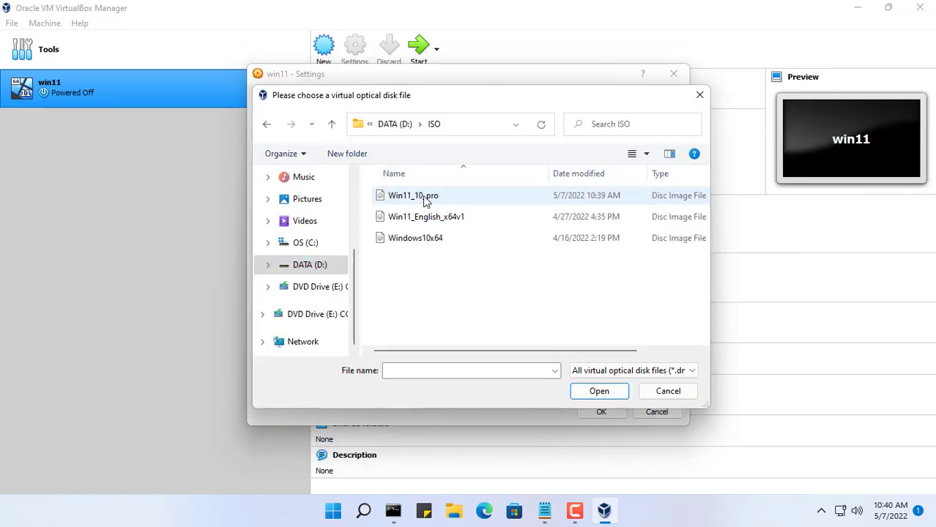
{"action": "left_click", "coordinate": [597, 390]}
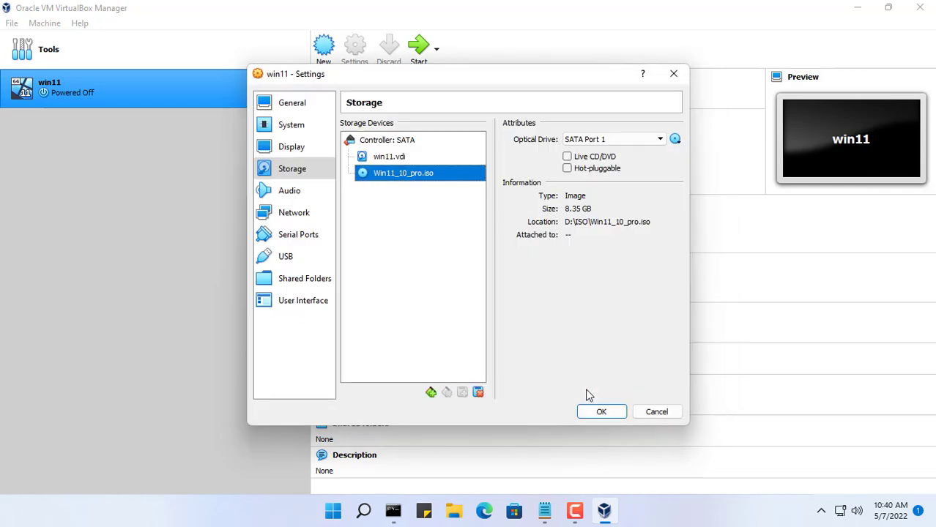
{"action": "left_click", "coordinate": [600, 410]}
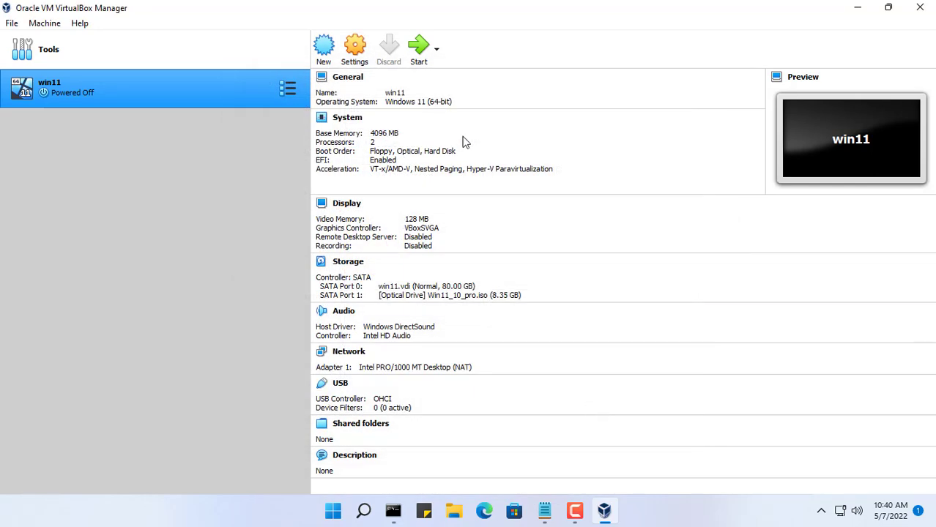
- Start the win11 VM into Windows Setup and highlight Windows 10 Pro among the two editions
{"action": "left_click", "coordinate": [418, 46]}
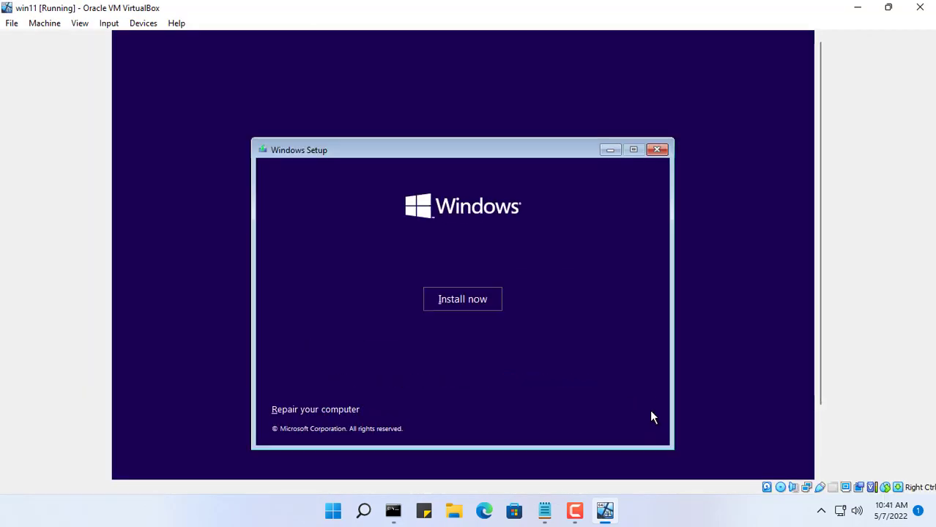
{"action": "left_click", "coordinate": [463, 299]}
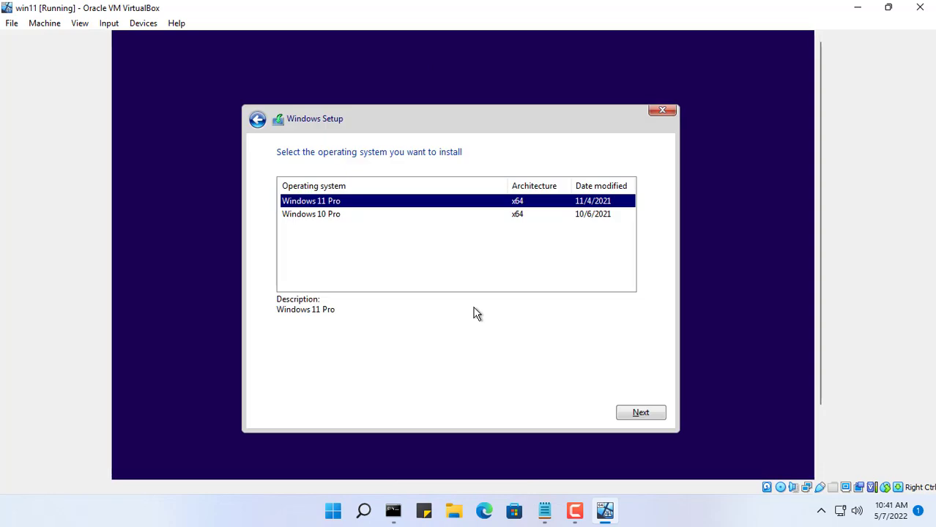
{"action": "mouse_move", "coordinate": [354, 217]}
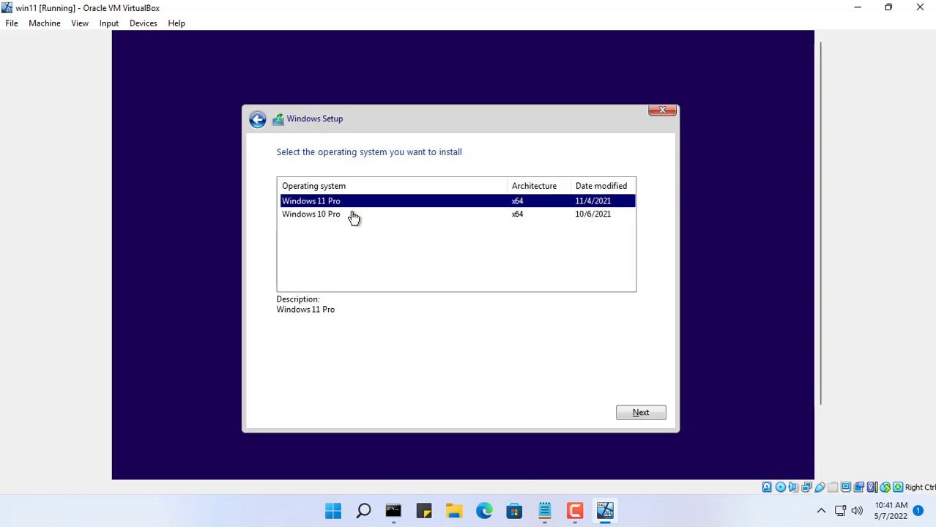
{"action": "left_click", "coordinate": [310, 214]}
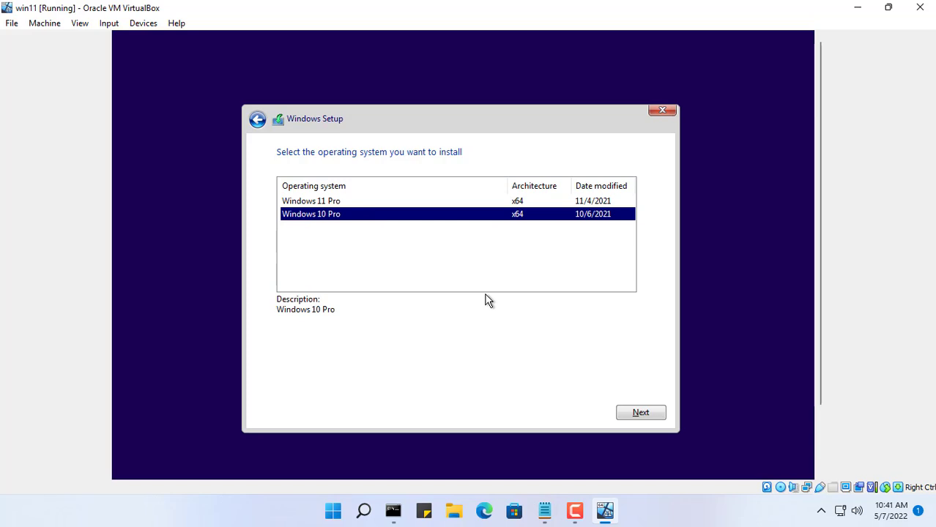